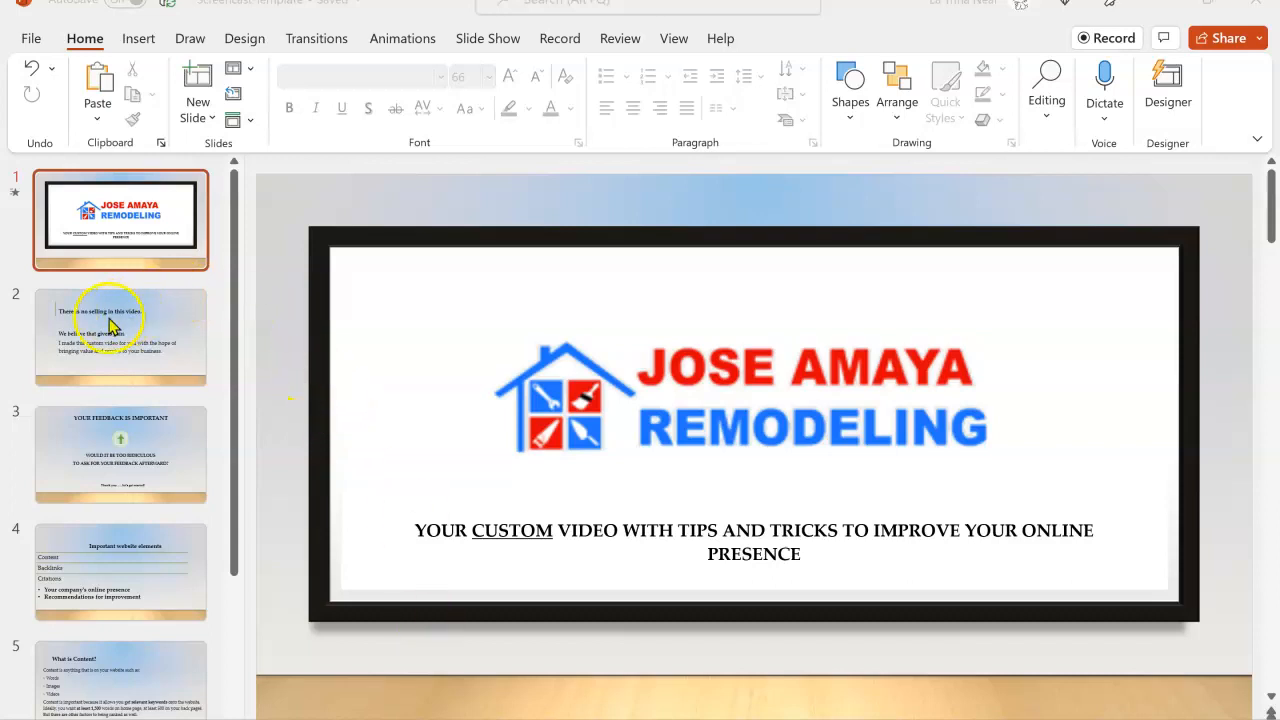
- Bring up the Ahrefs overview for joseamayaremodelingllc.com: DR 0, 8 backlinks, 5 referring domains, zero traffic
{"action": "left_click", "coordinate": [120, 454]}
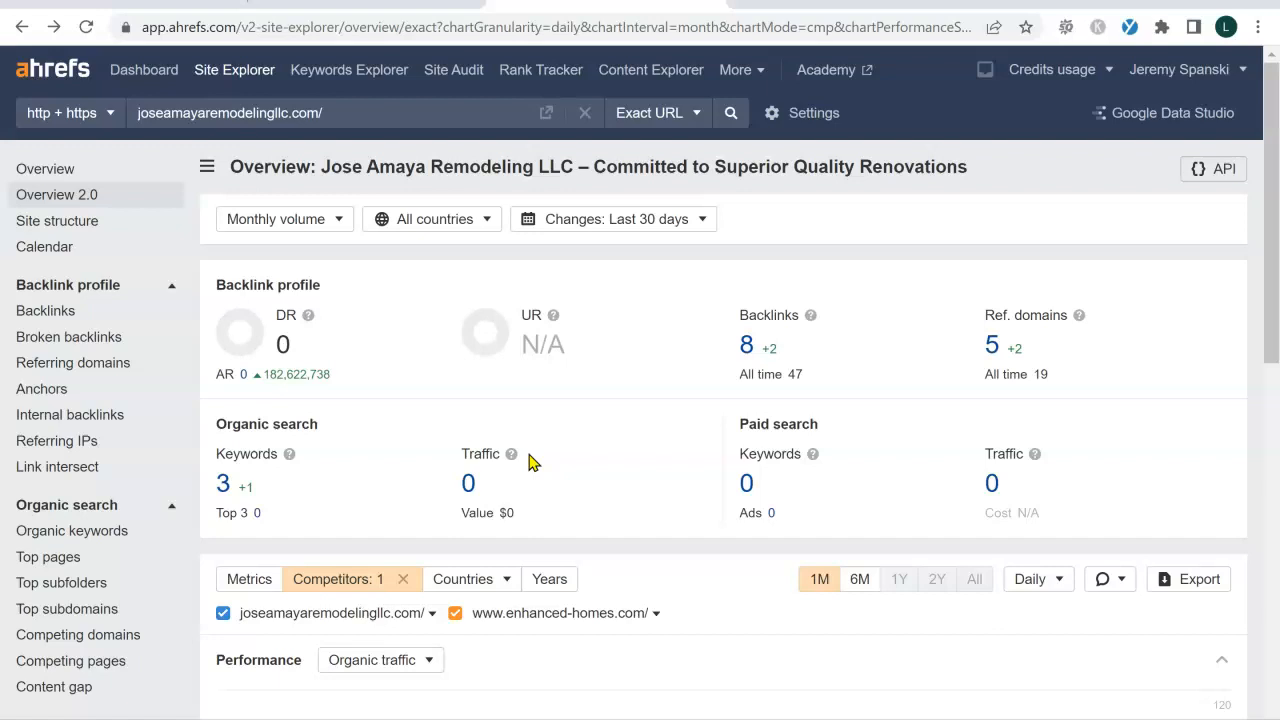
{"action": "mouse_move", "coordinate": [868, 338]}
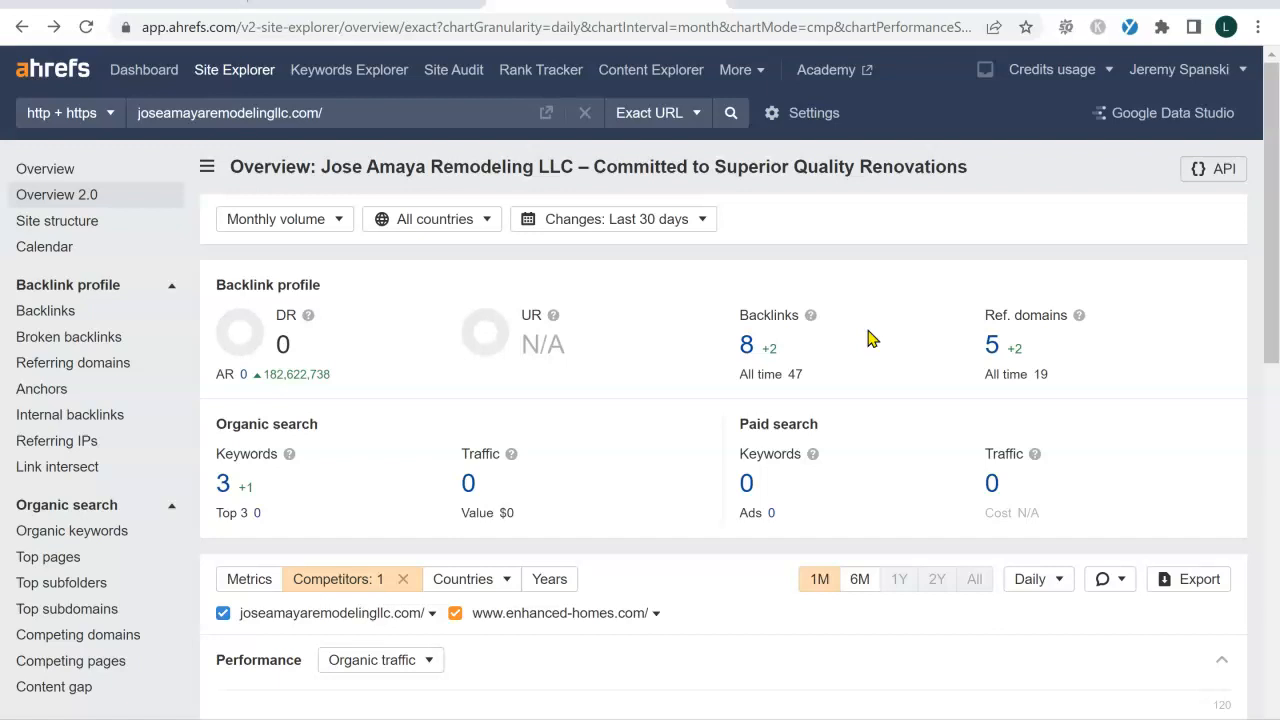